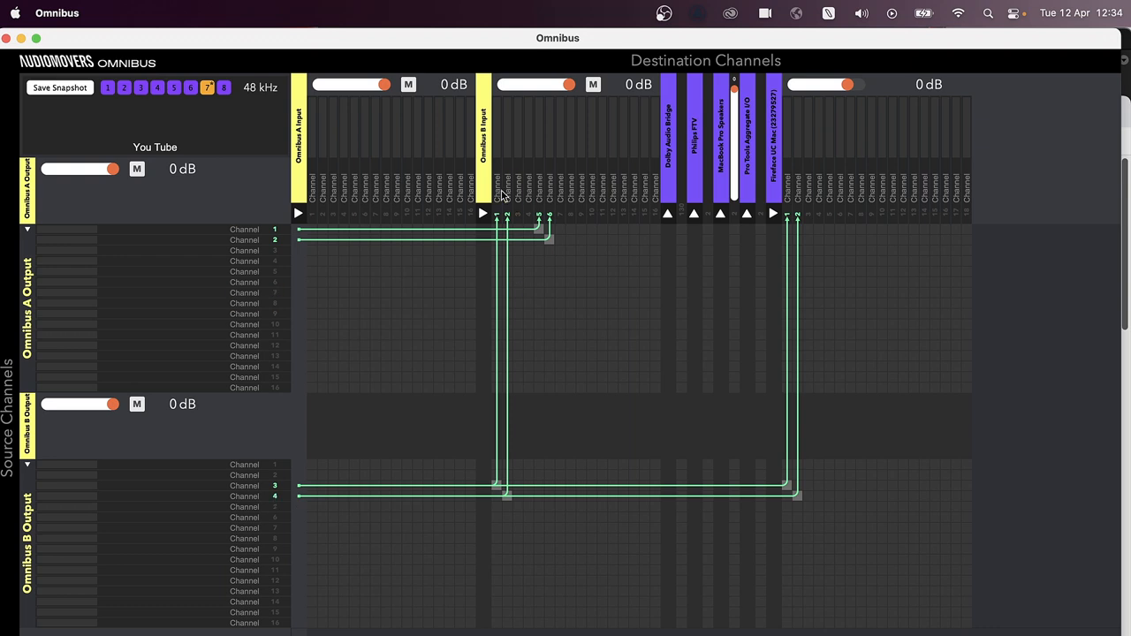
mouse_move(509, 219)
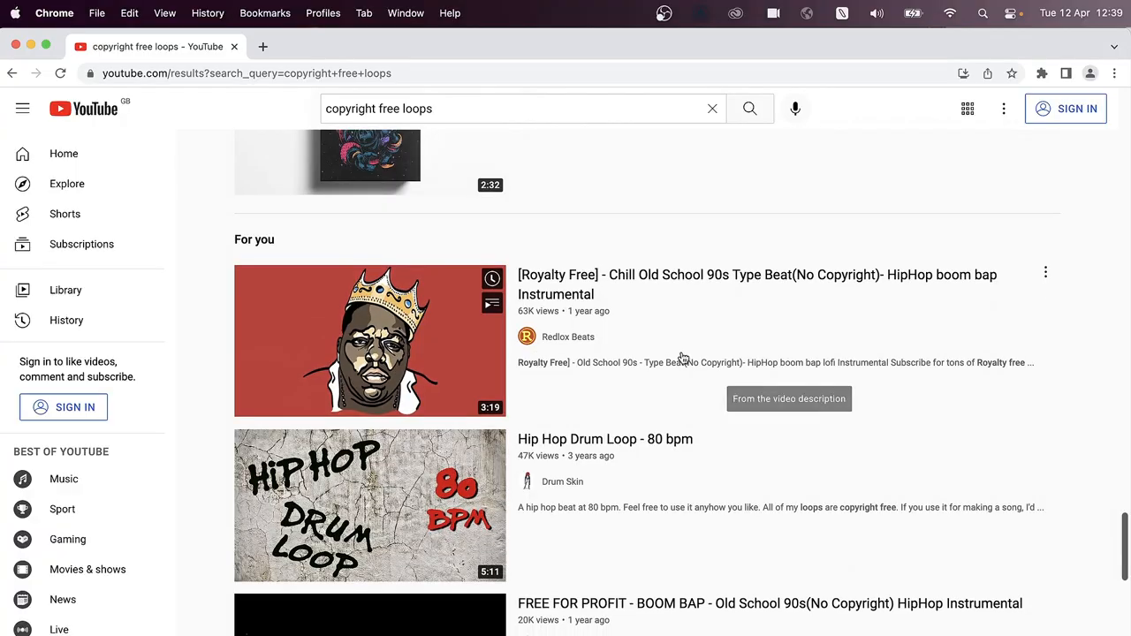
Step: Open the [Royalty Free] Chill Old School 90s Type Beat video from the results
left_click(369, 340)
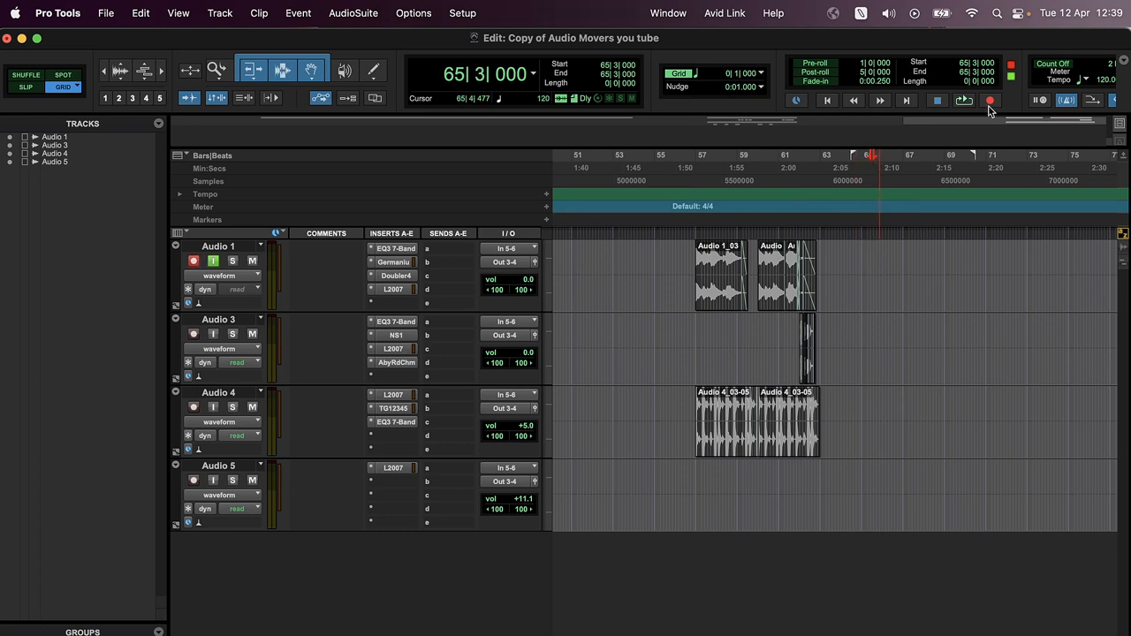
Step: Put the session transport into record and start the old school beat video playing
left_click(990, 99)
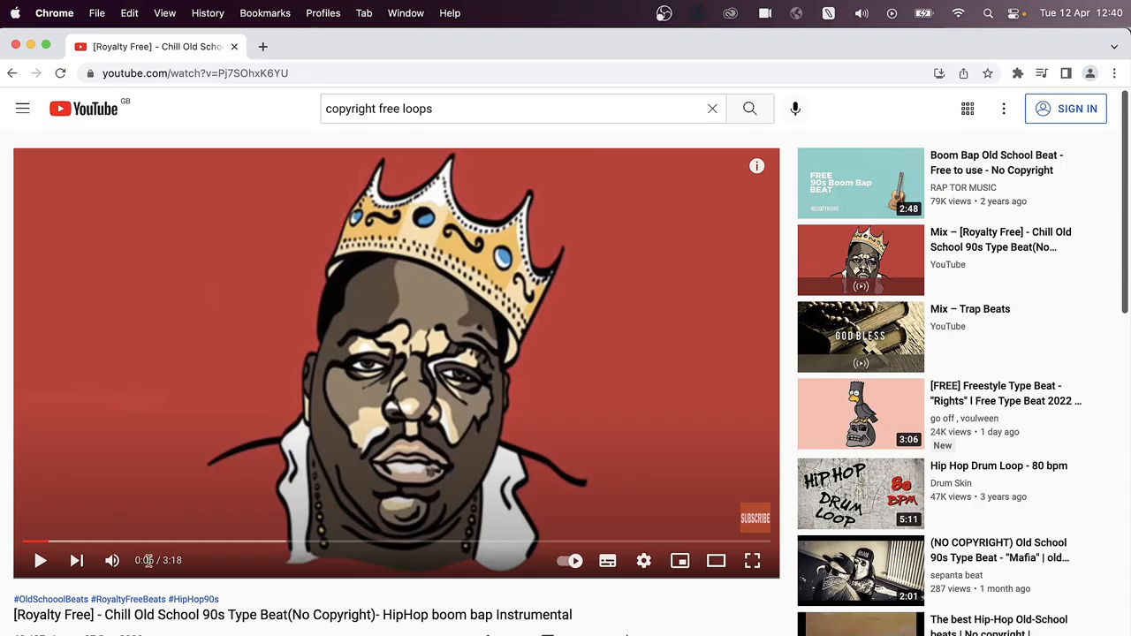
left_click(40, 561)
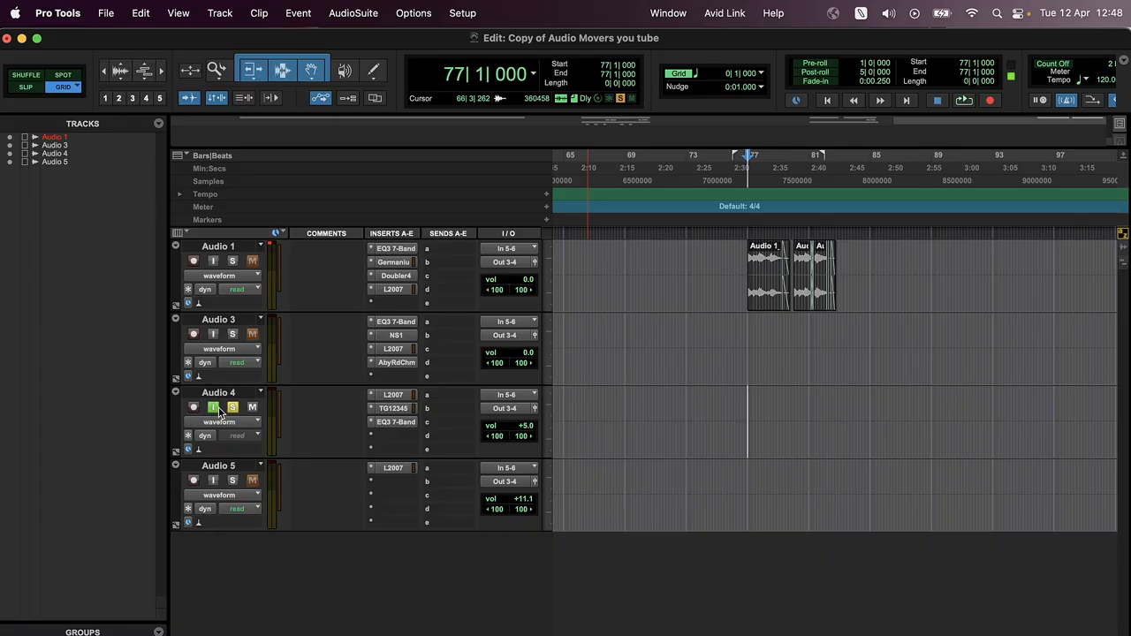
Step: Record-arm Audio 4, then search YouTube for 'hip hop loop' and browse the results
left_click(194, 407)
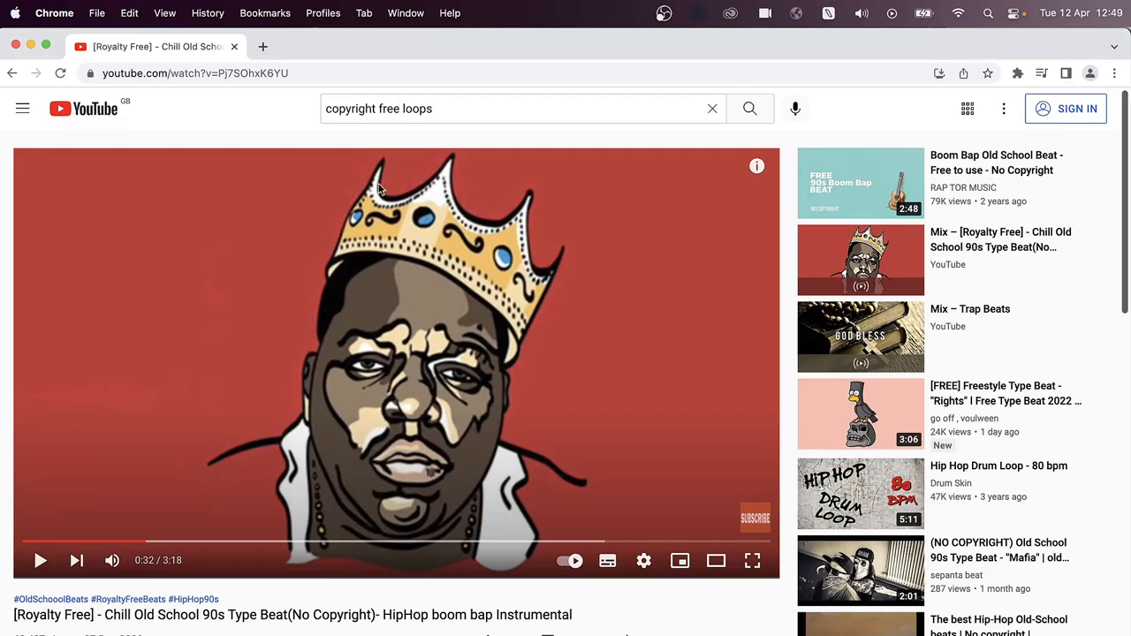
type("hip hop loop")
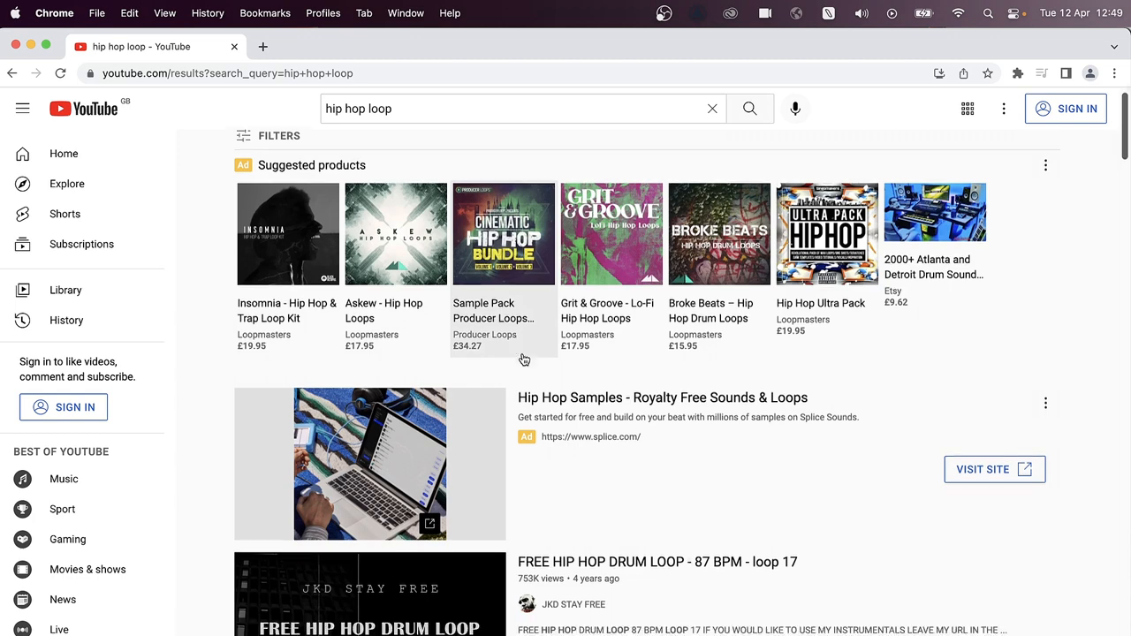
scroll("down", 3)
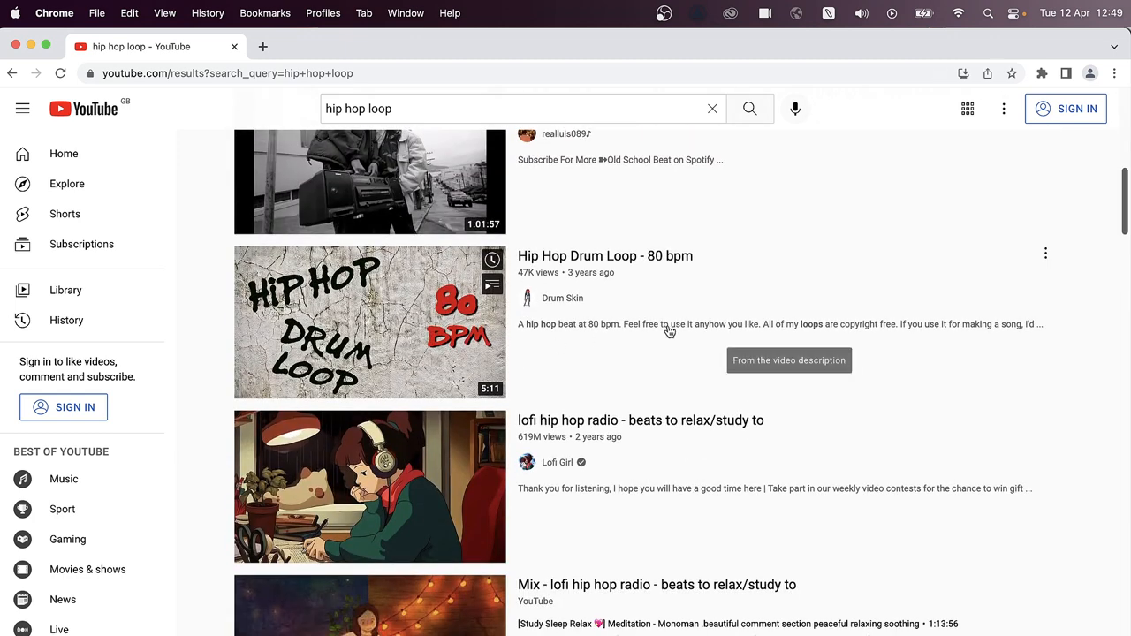
mouse_move(574, 256)
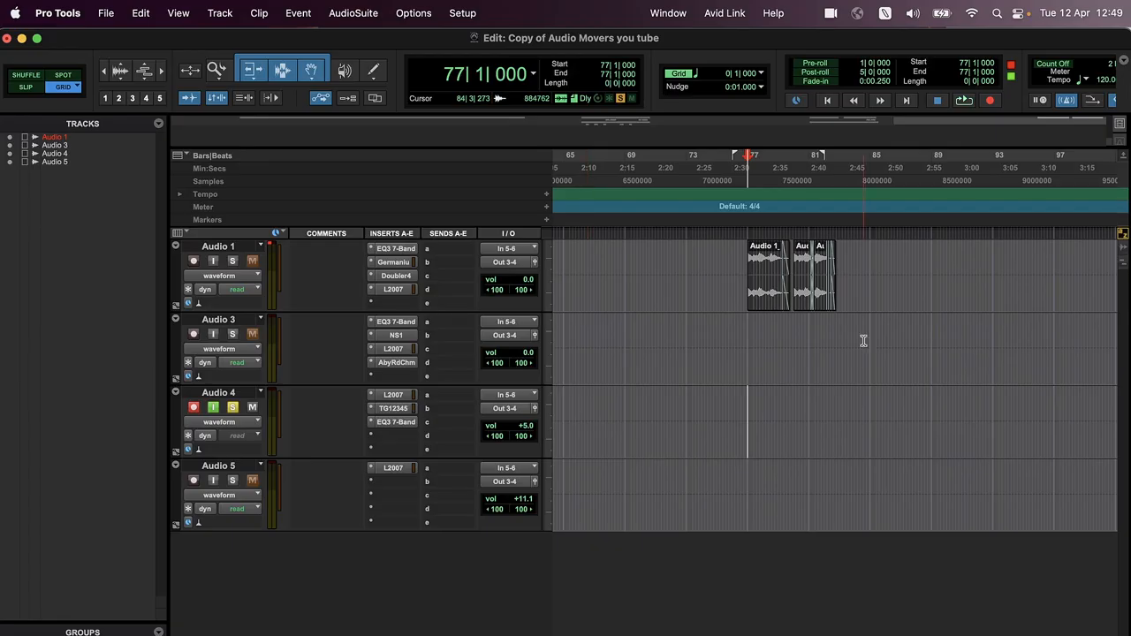
Step: Put the transport into record for a take onto the armed Audio 4 track
left_click(989, 99)
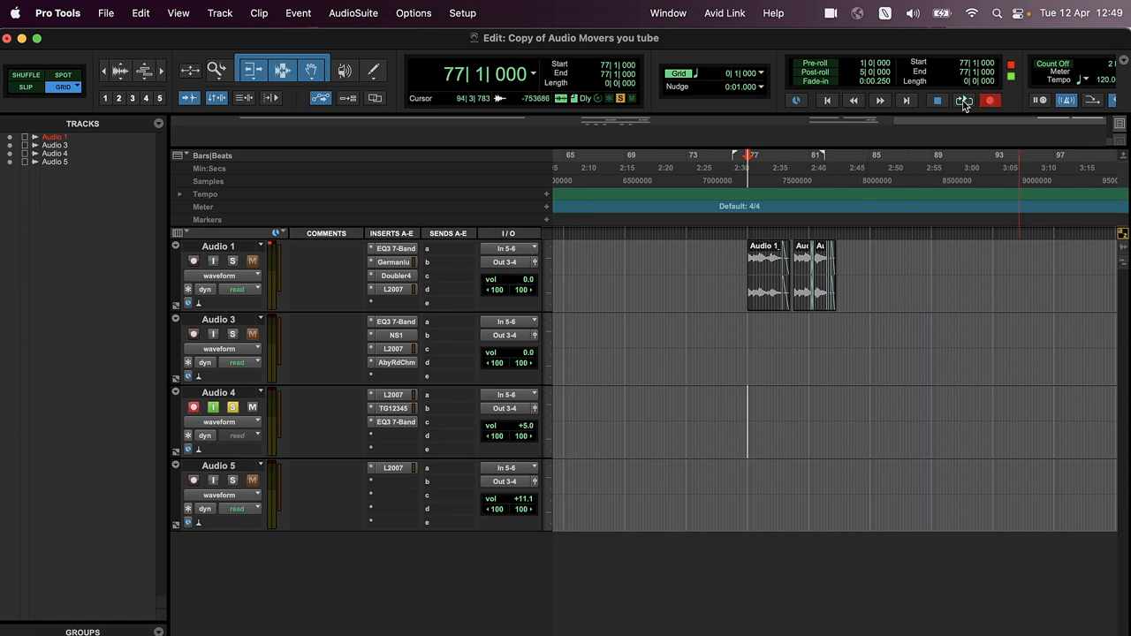
left_click(964, 99)
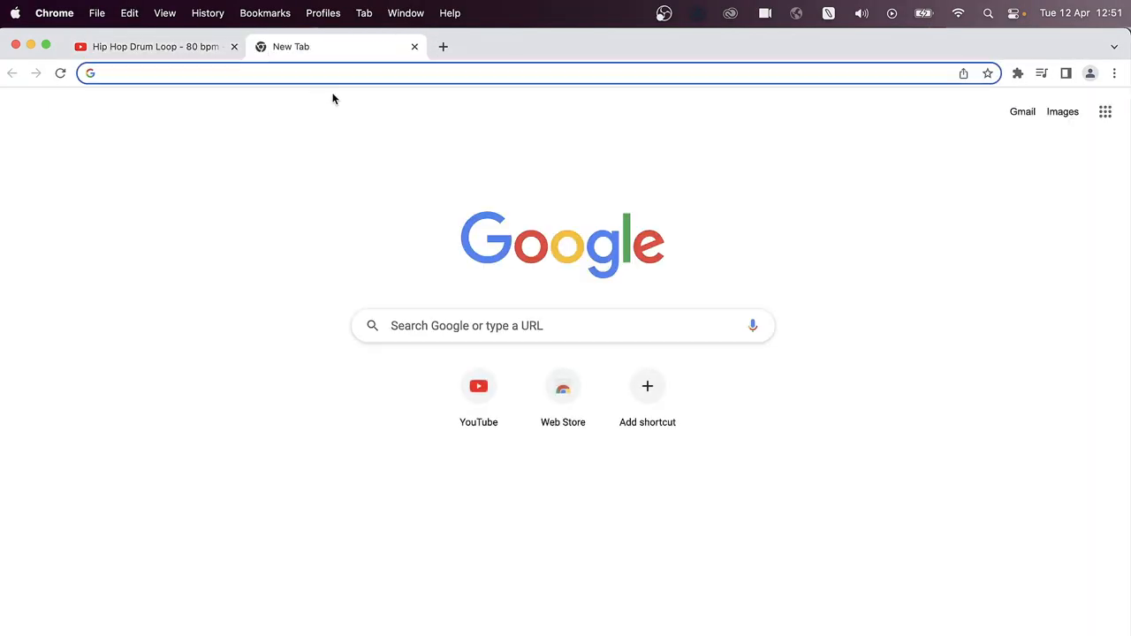
Step: Search for public-domain films and open The Amazing Mr. X article from the list
left_click(562, 325)
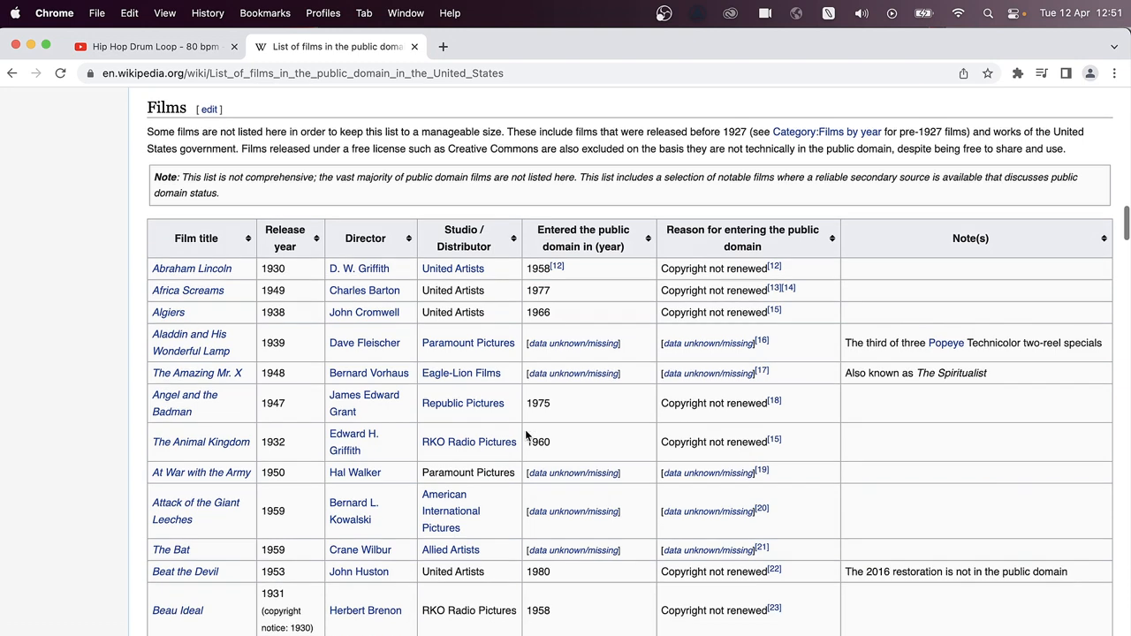
scroll("down", 3)
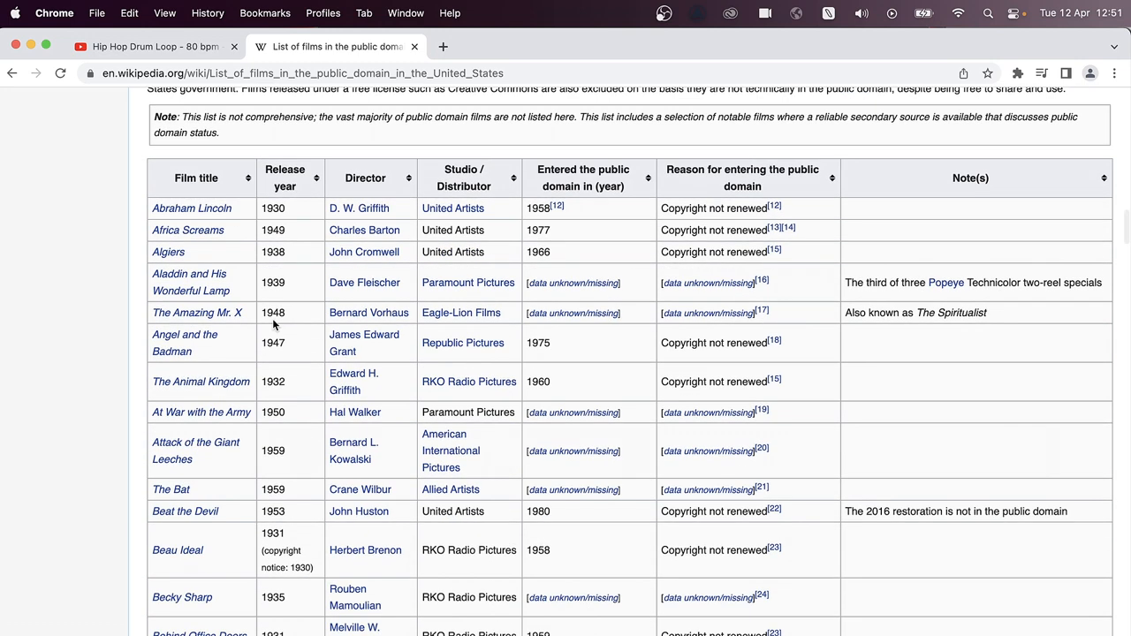
left_click(196, 311)
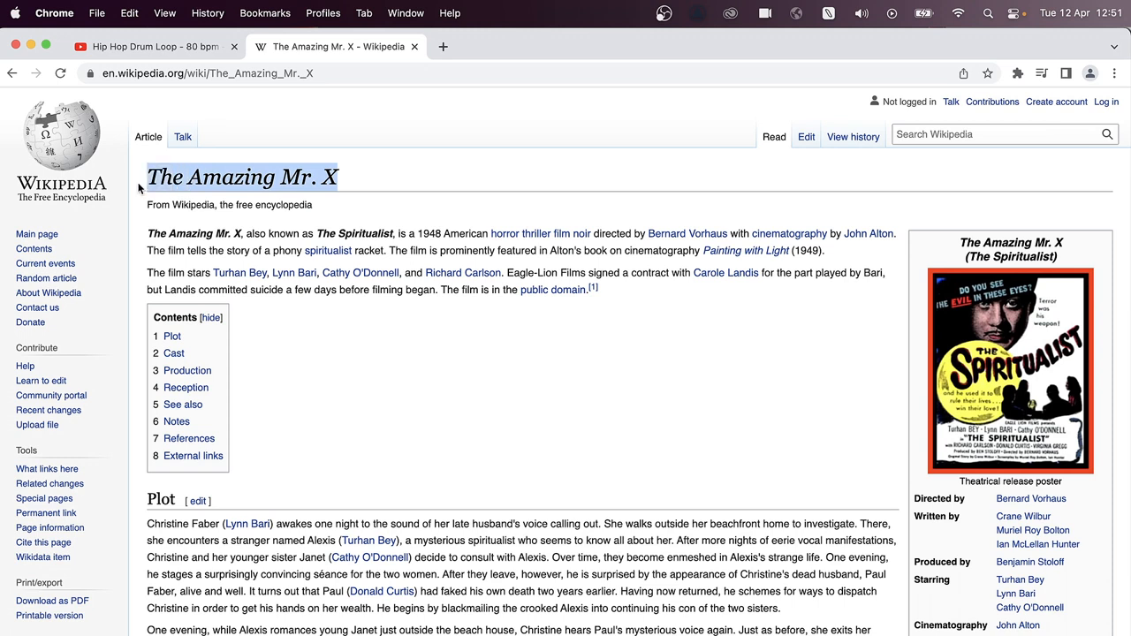
Step: Search YouTube for 'The Amazing Mr. X', then start recording a take onto Audio 3
left_click(150, 46)
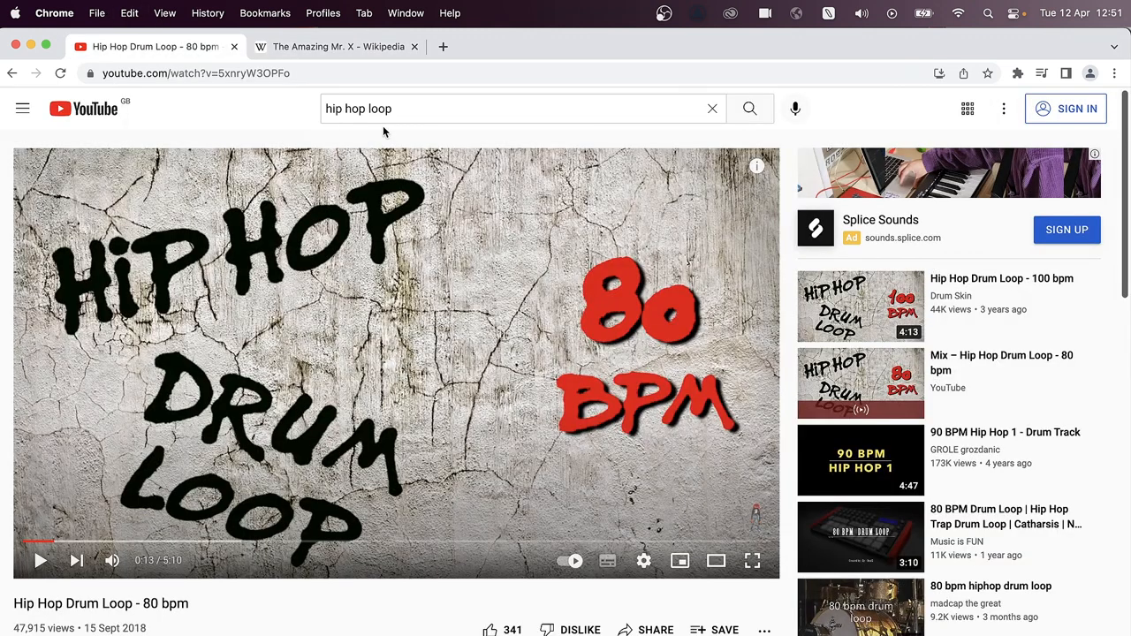
type("The Amazing Mr. X")
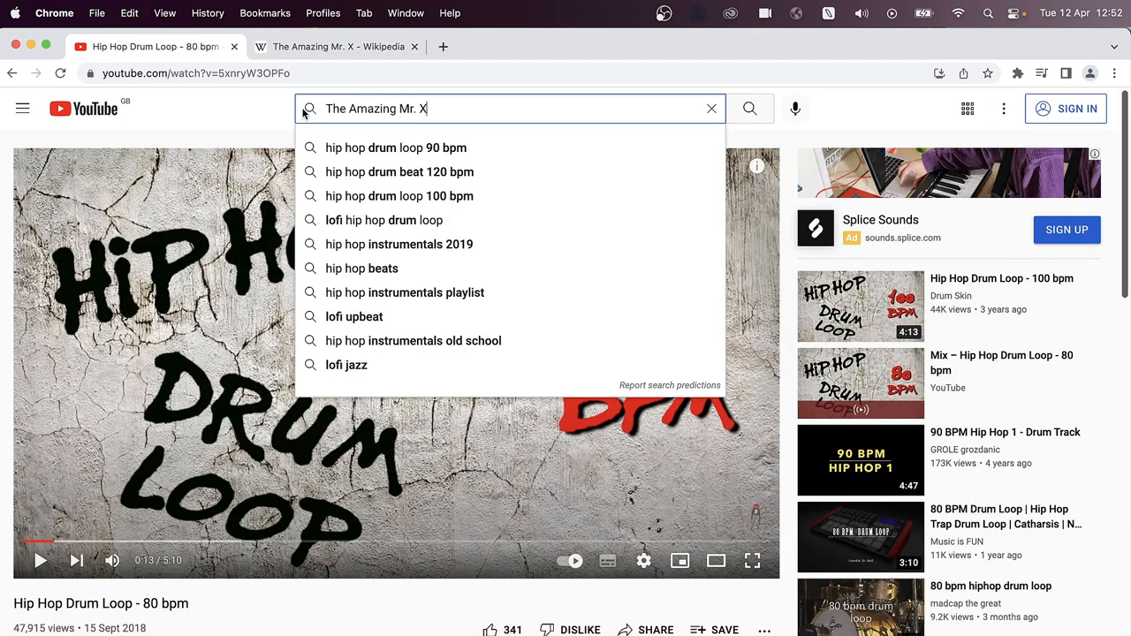
left_click(749, 108)
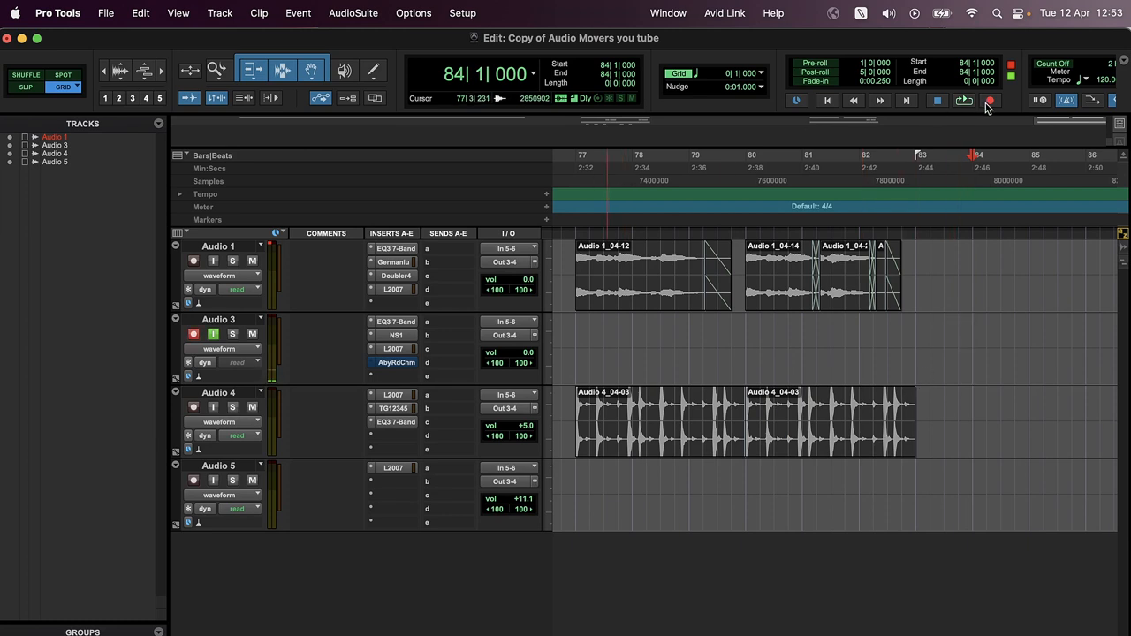
left_click(990, 99)
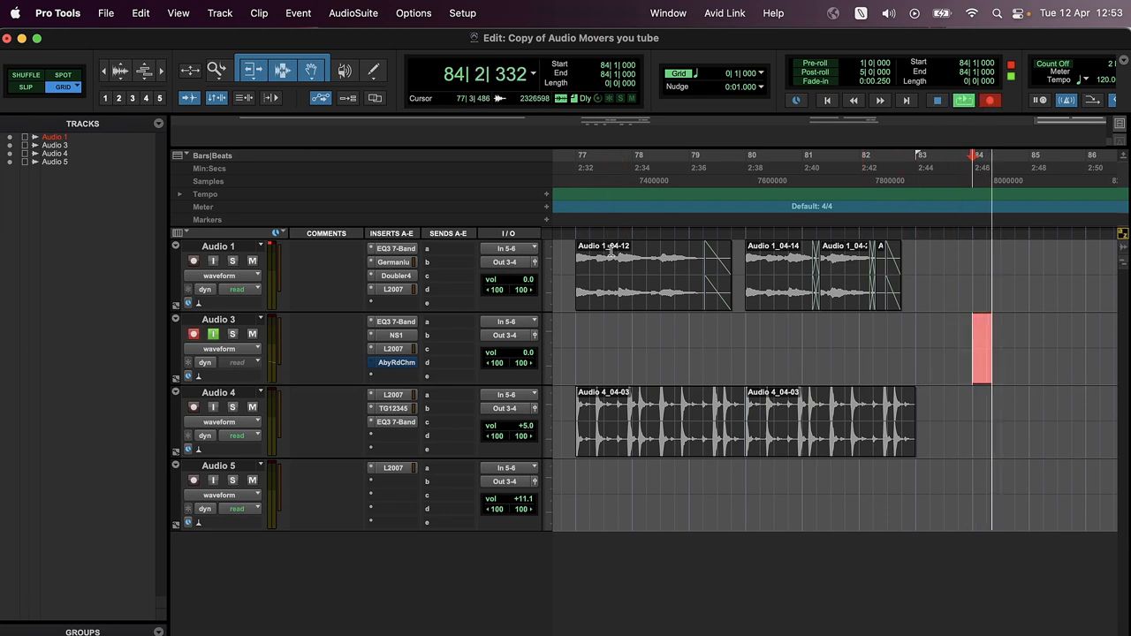